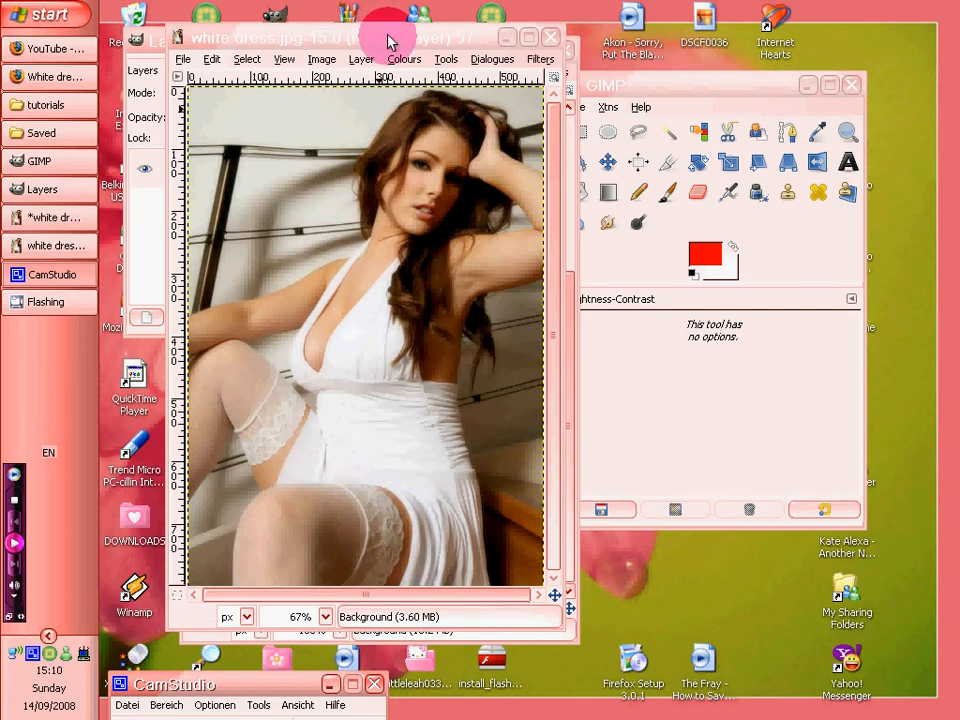
# - Shift the dress's midtones toward red/magenta in Colour Balance and apply the pink tint
pyautogui.click(788, 132)
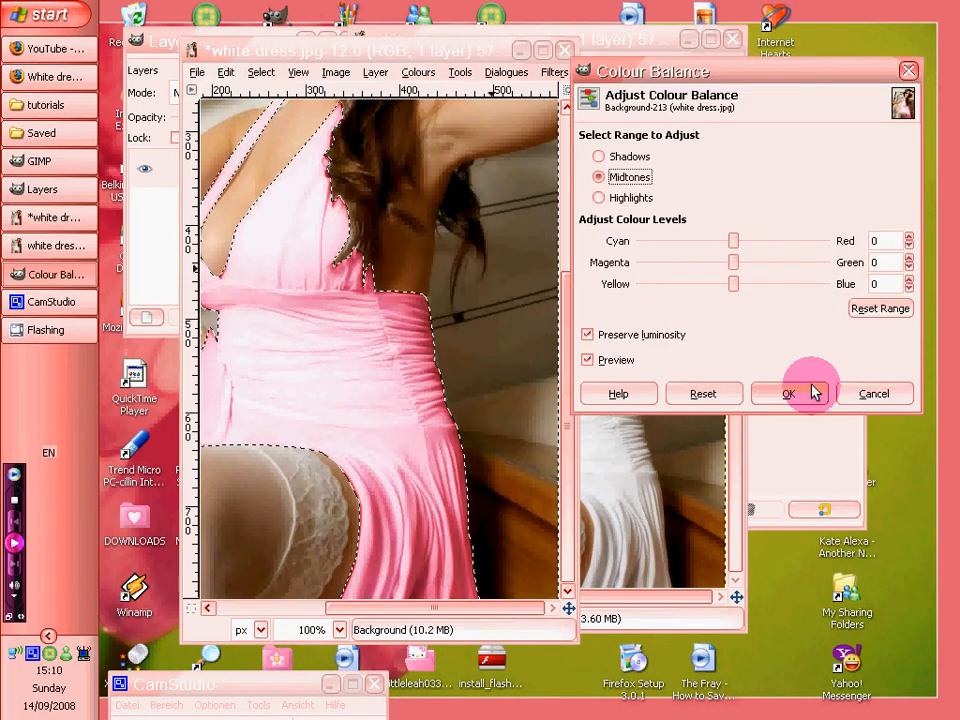
pyautogui.click(788, 392)
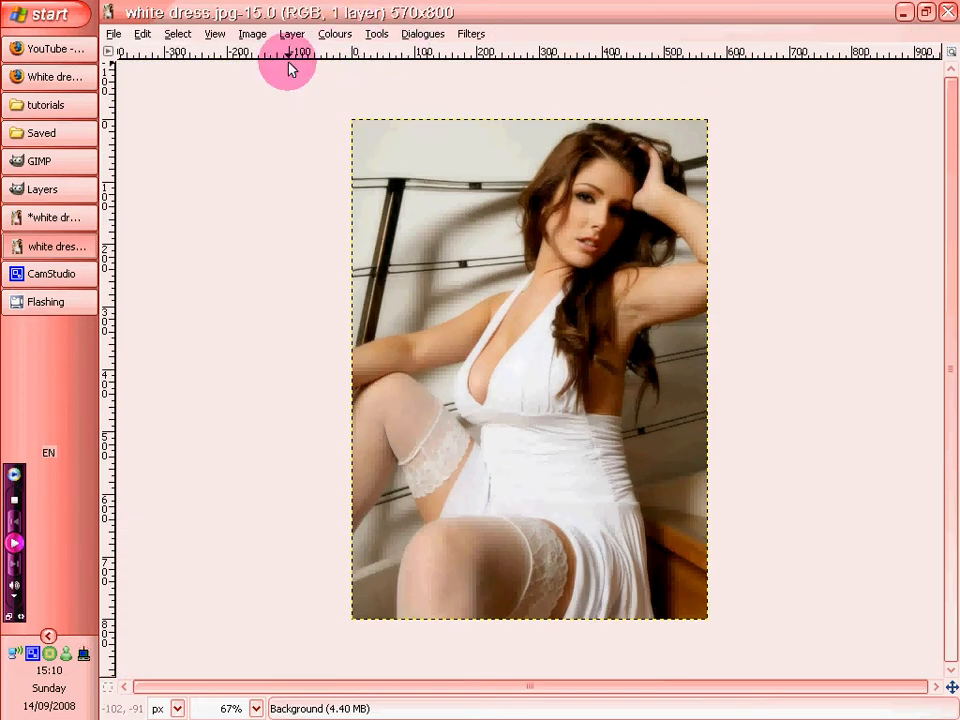
# - Convert the second copy of the photo to greyscale via Image > Mode
pyautogui.click(334, 32)
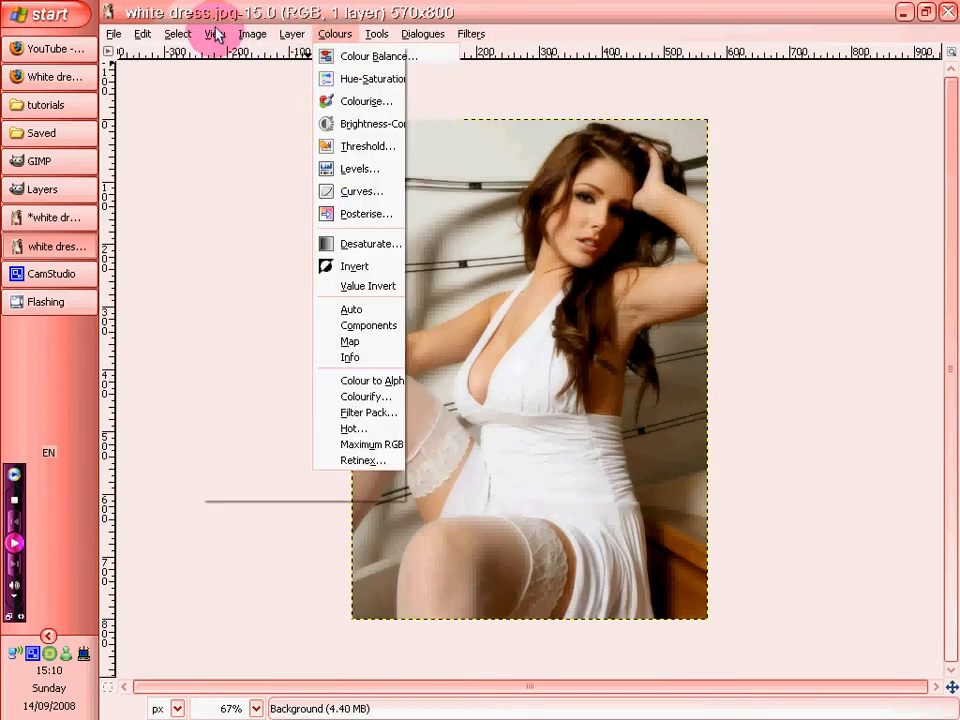
pyautogui.click(252, 32)
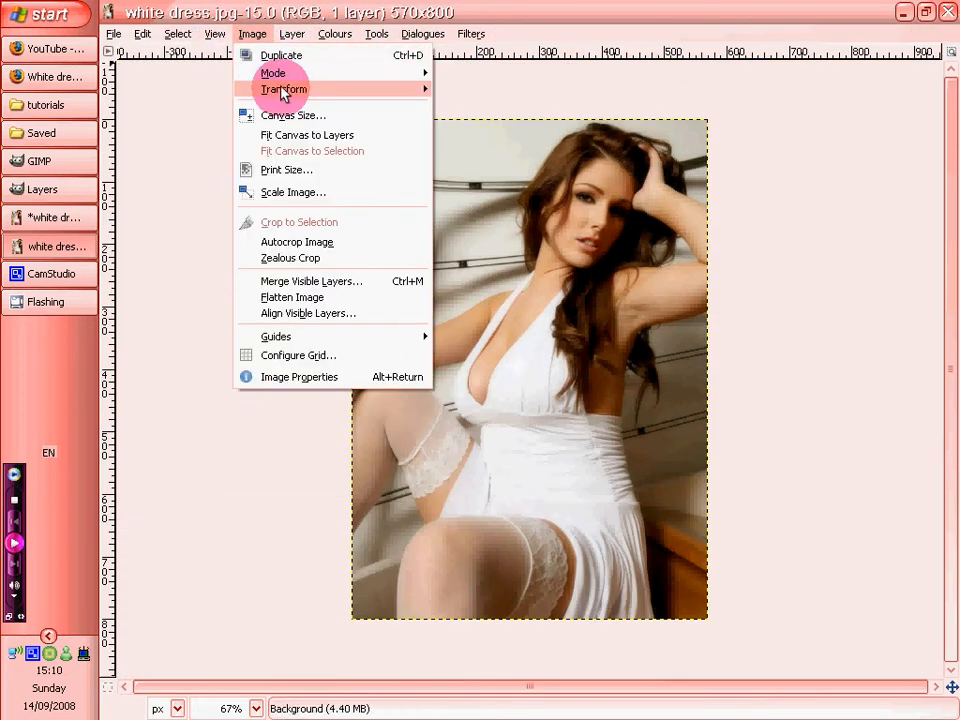
pyautogui.click(272, 72)
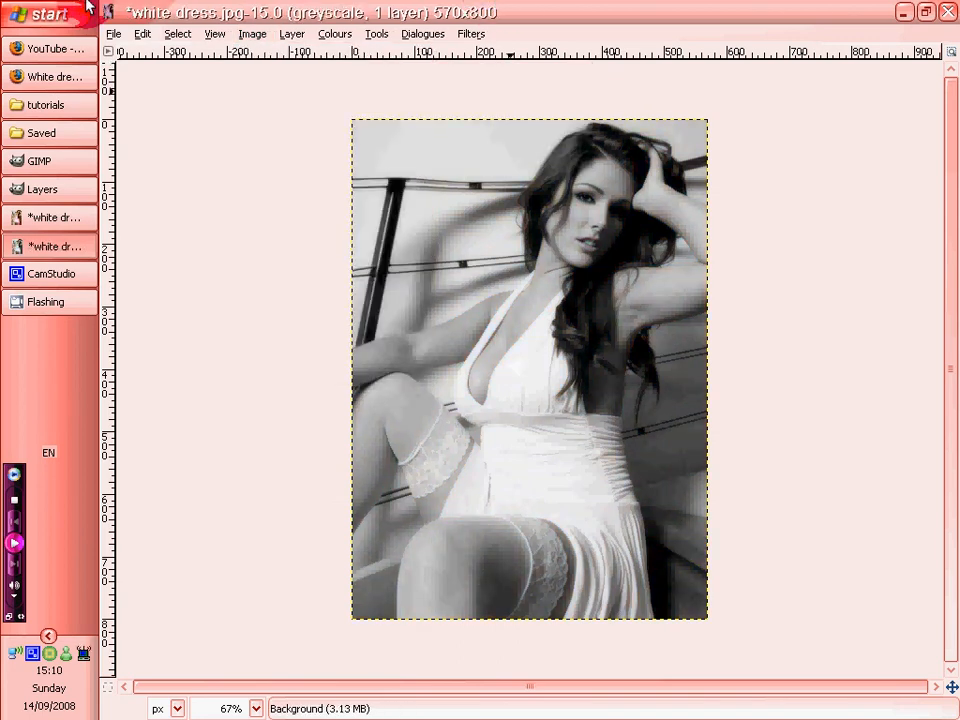
pyautogui.click(40, 12)
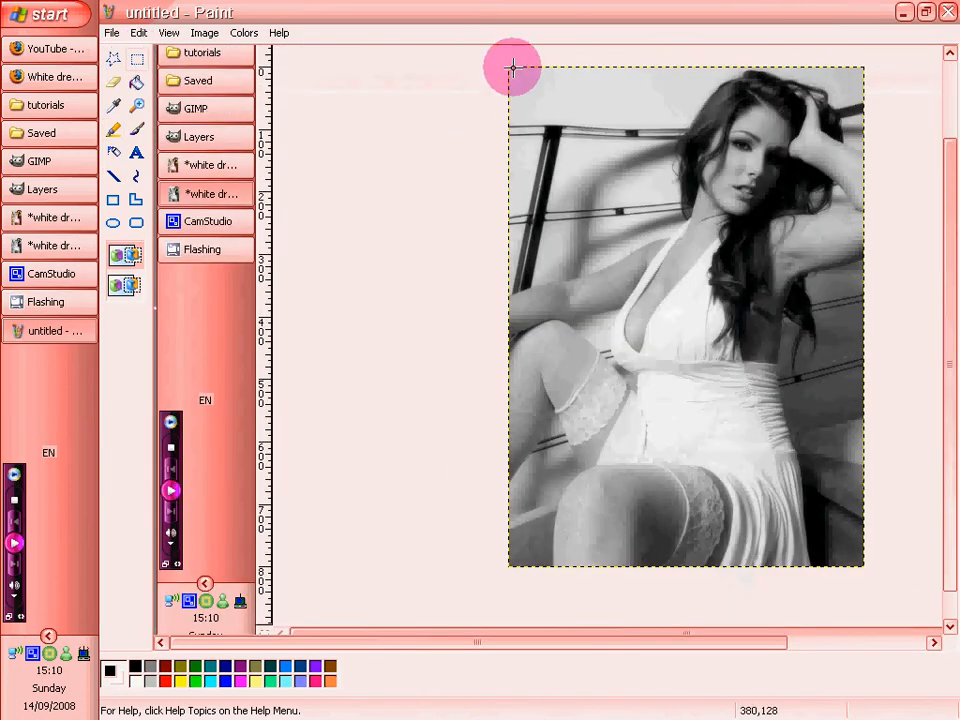
# - Paste the greyscale photo onto the Paint canvas and fit the canvas around it
pyautogui.moveTo(512, 68); pyautogui.dragTo(864, 560)
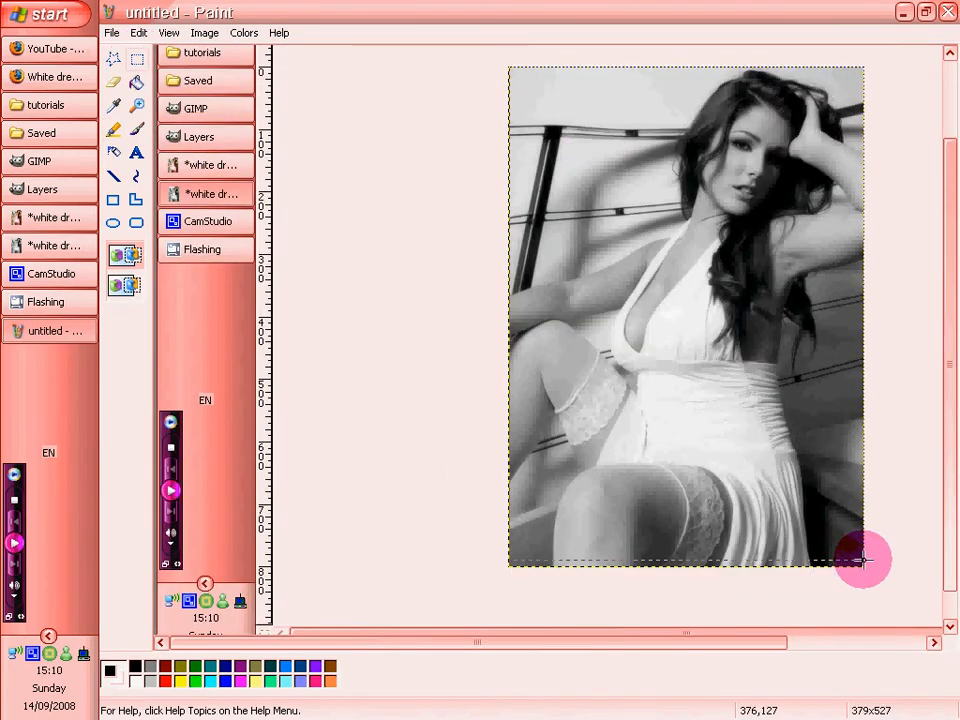
pyautogui.rightClick(696, 322)
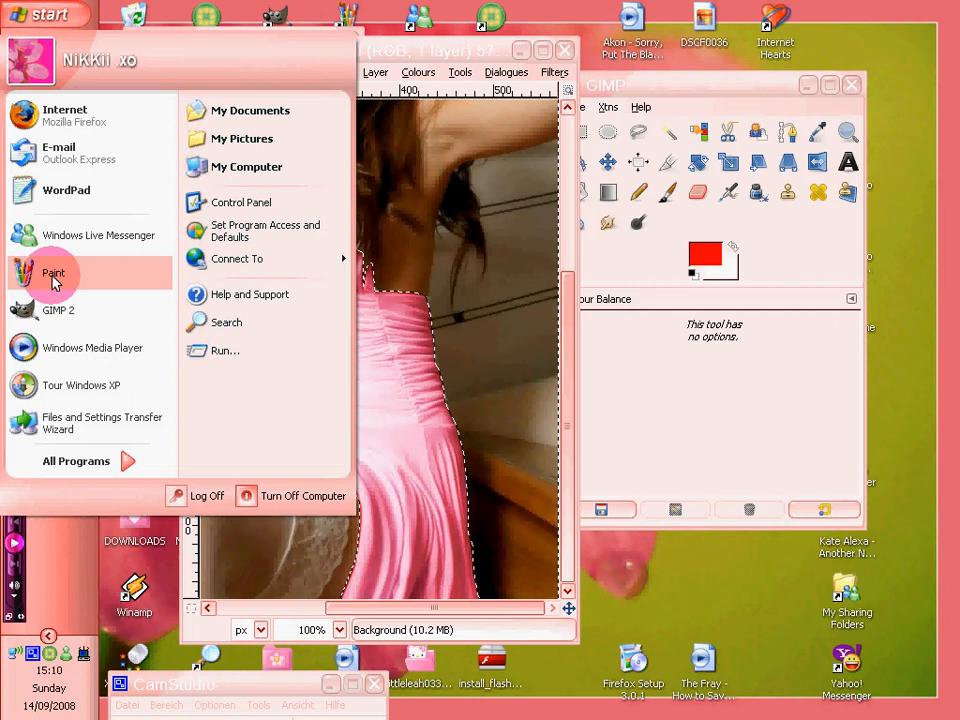
# - Save the greyscale picture from Paint as untitled.PNG in My Pictures
pyautogui.click(52, 272)
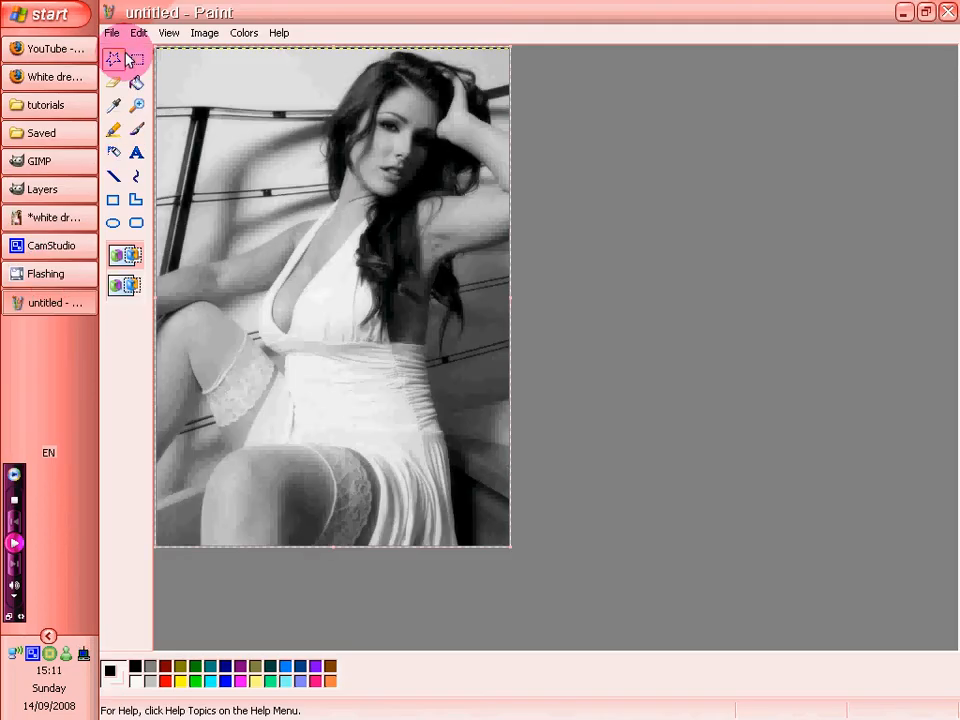
pyautogui.click(112, 32)
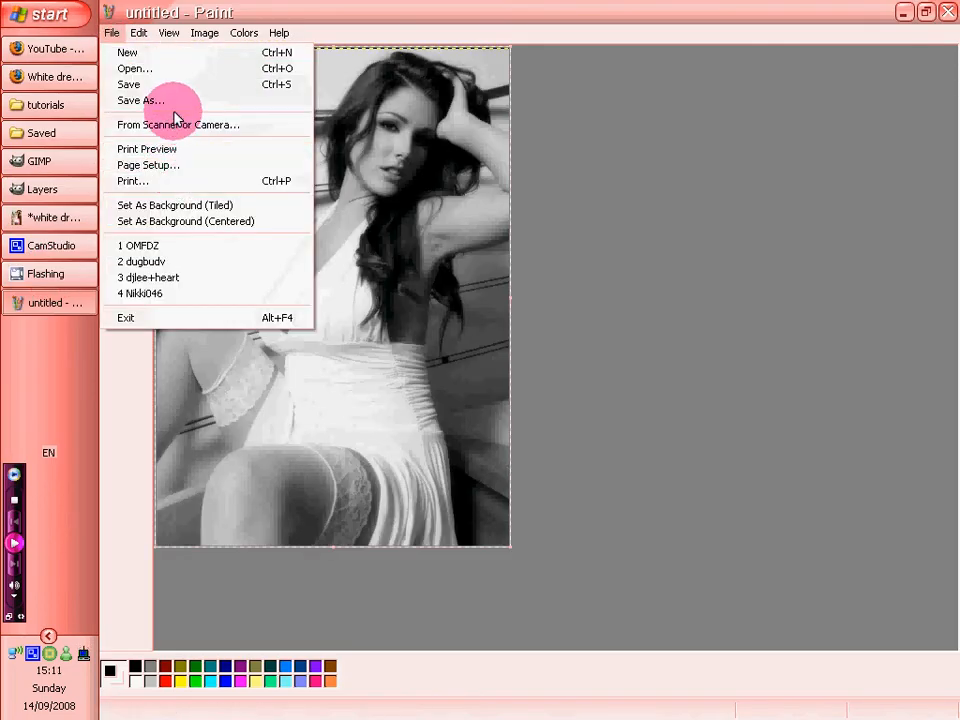
pyautogui.click(140, 100)
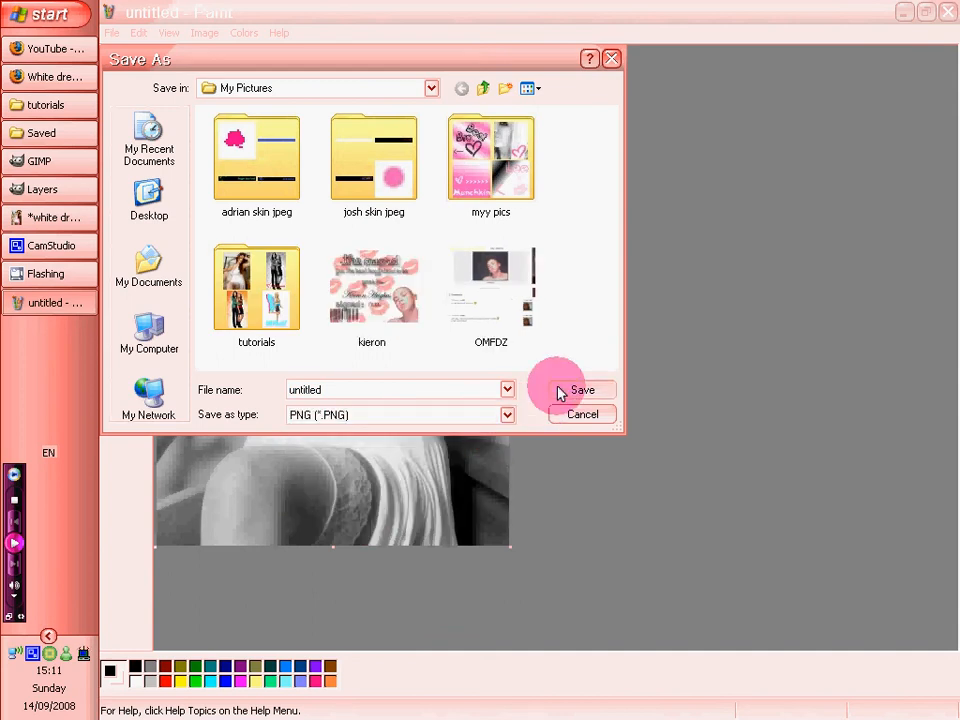
pyautogui.click(582, 390)
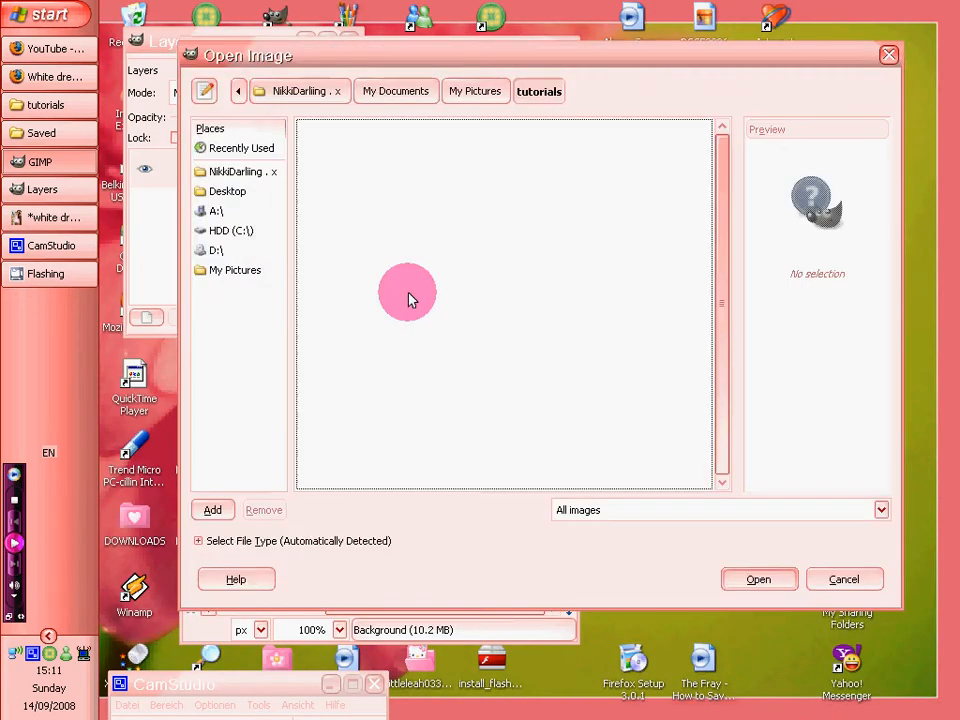
# - Load untitled.PNG from My Pictures into GIMP beside the pink dress photo
pyautogui.click(476, 92)
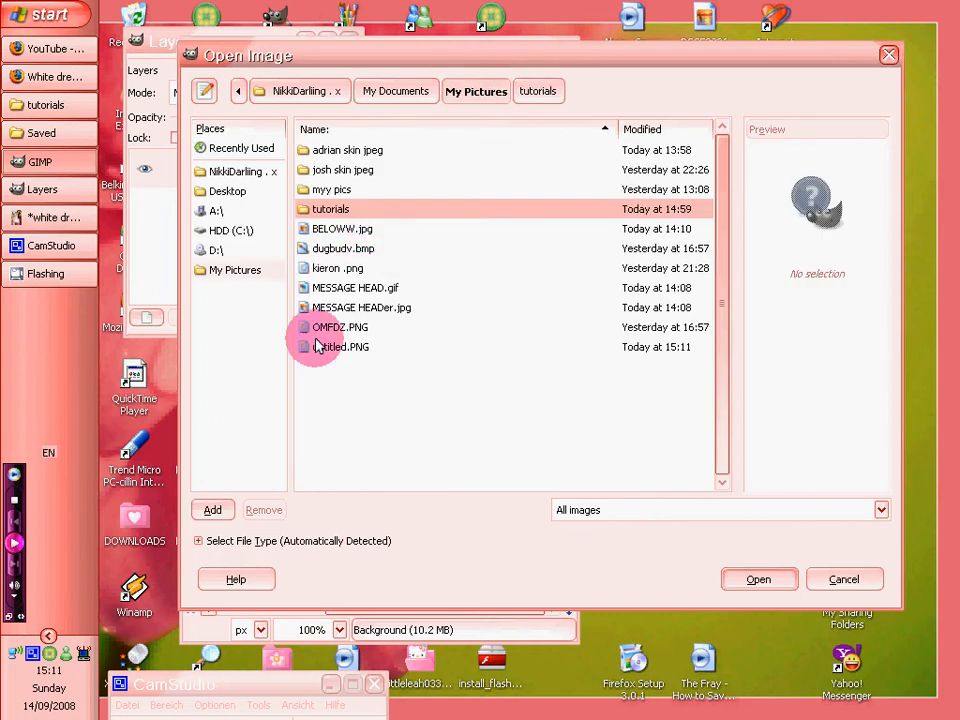
pyautogui.click(340, 346)
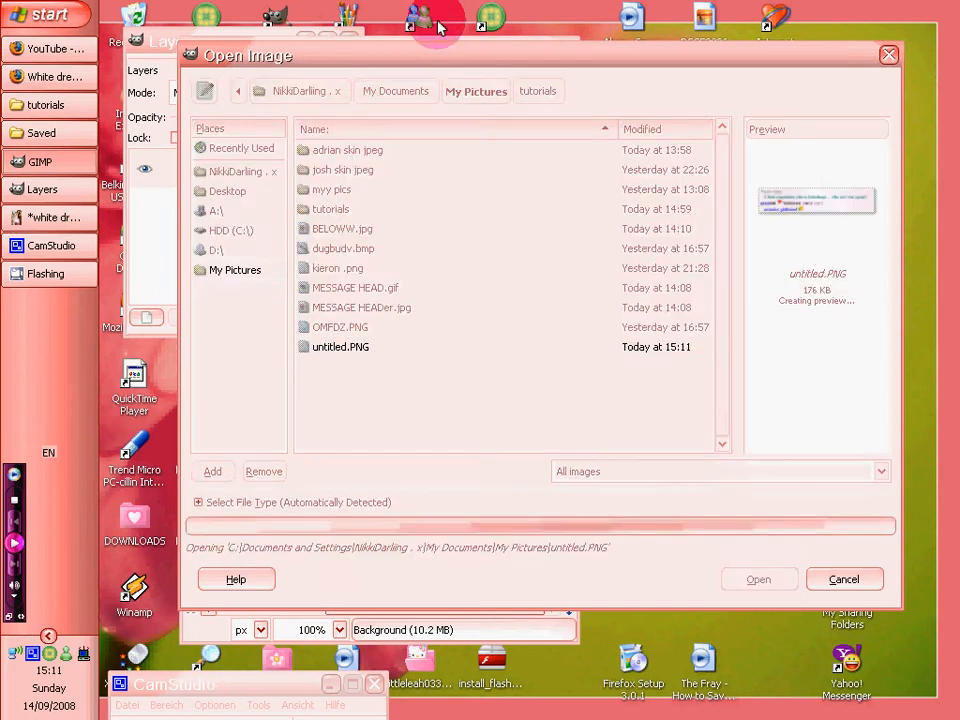
pyautogui.click(758, 580)
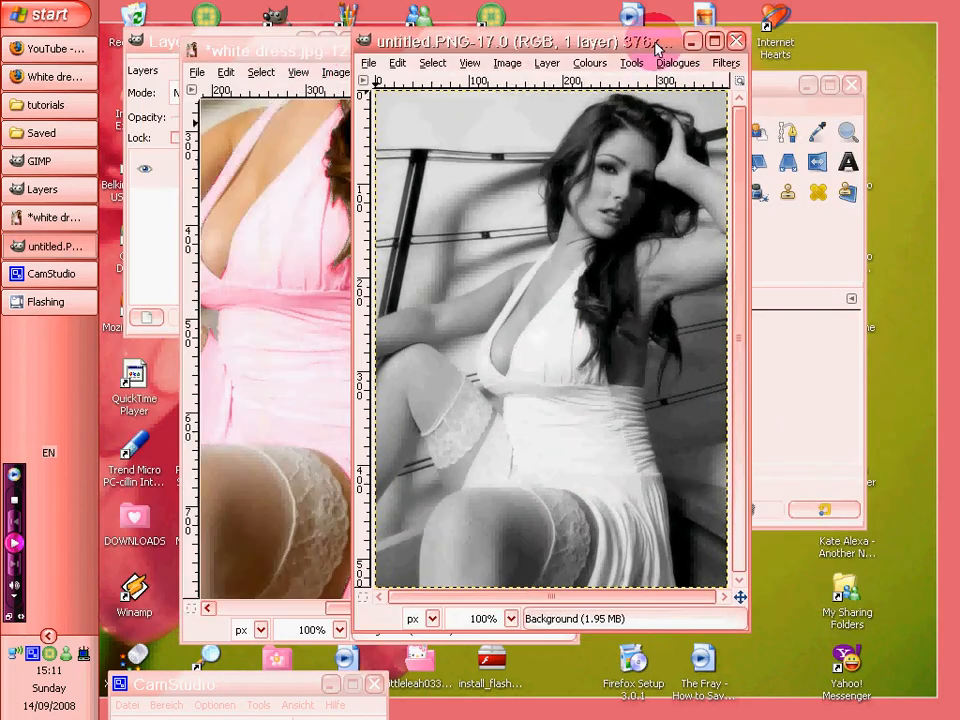
pyautogui.click(226, 72)
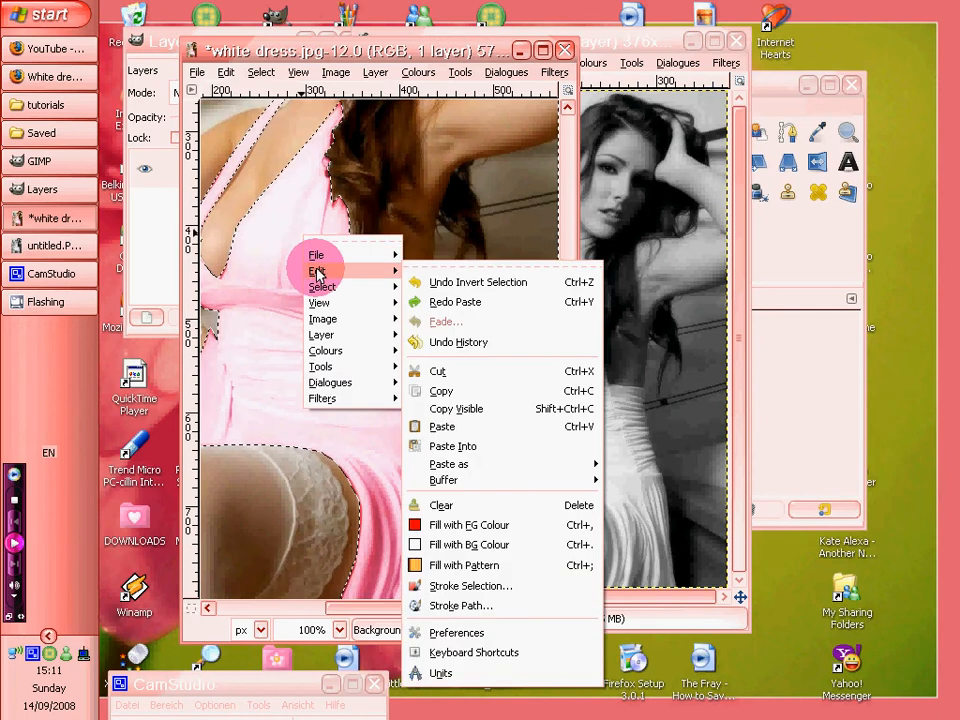
pyautogui.click(440, 390)
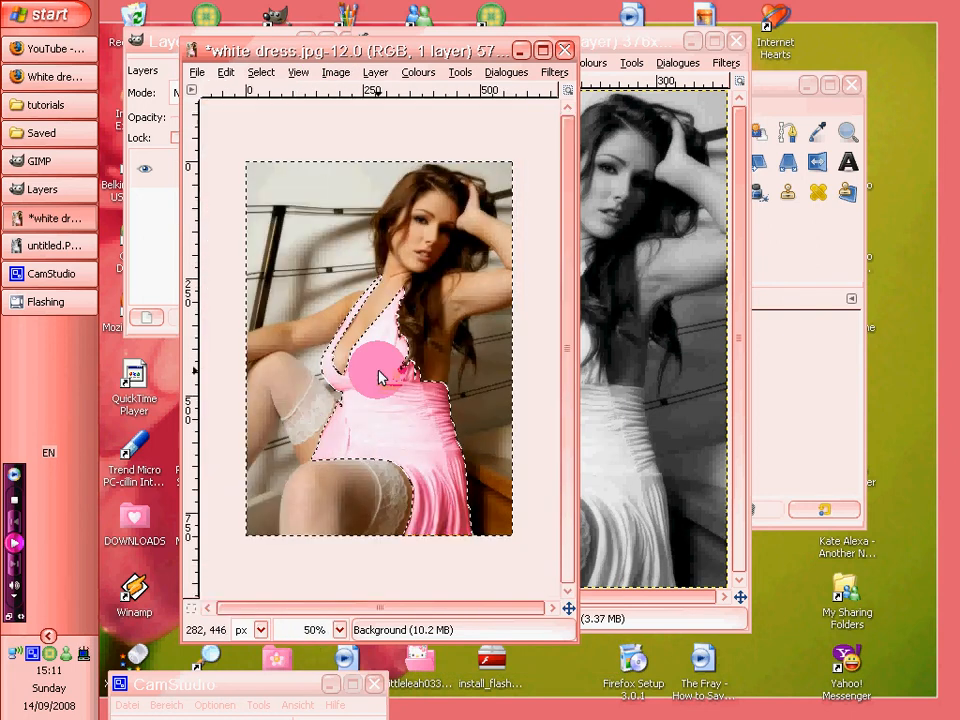
pyautogui.rightClick(380, 380)
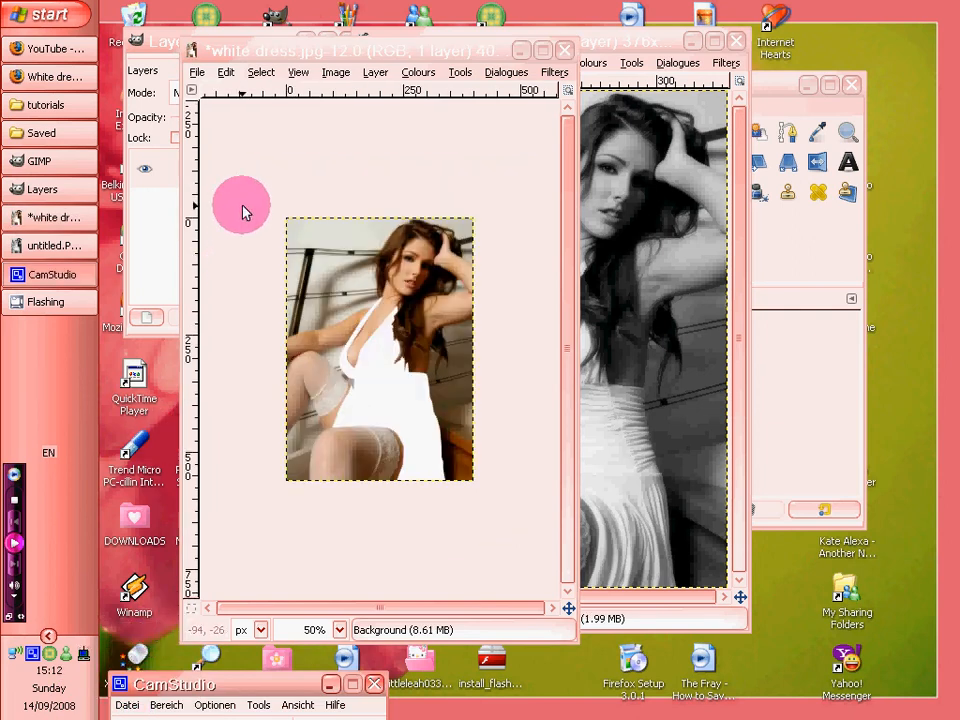
# - Scale the pink dress photo to width 400 (561 high) with proportions linked
pyautogui.click(336, 72)
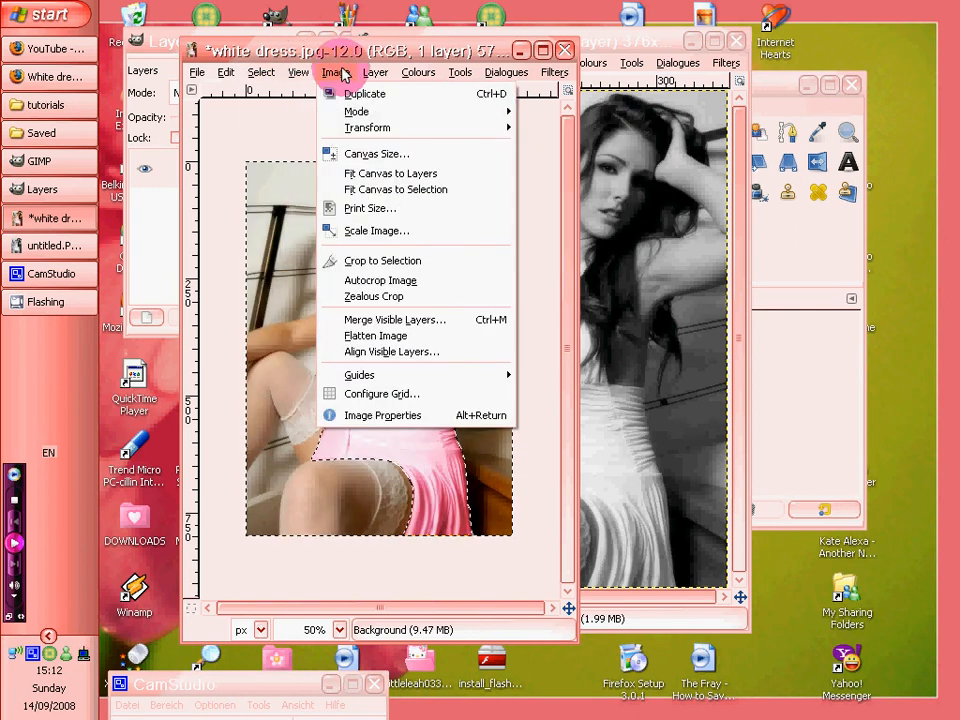
pyautogui.click(376, 232)
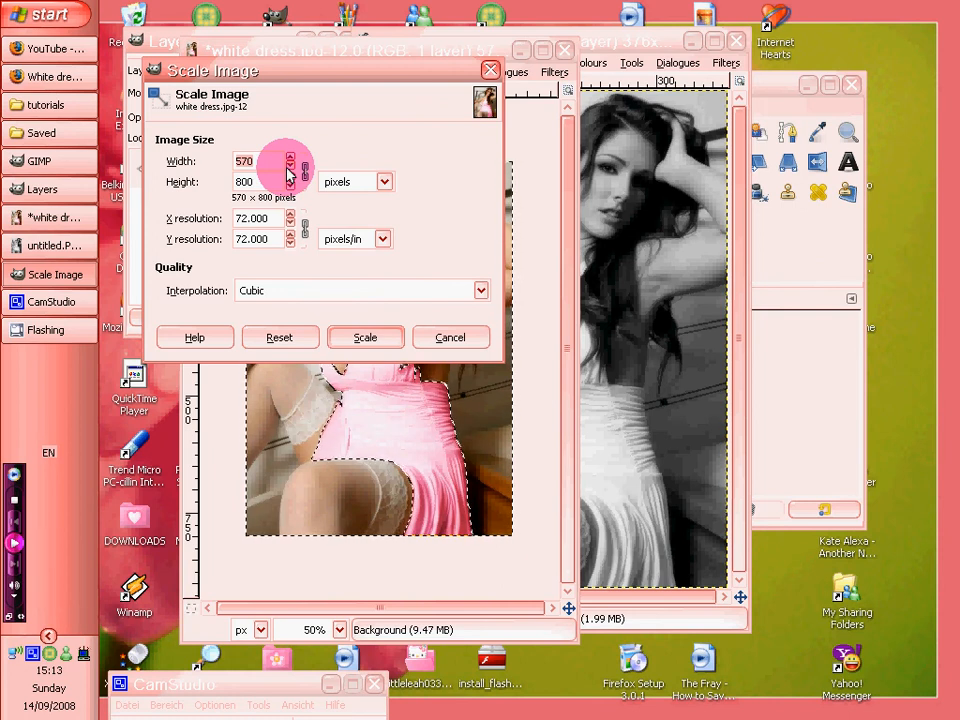
pyautogui.write('400')
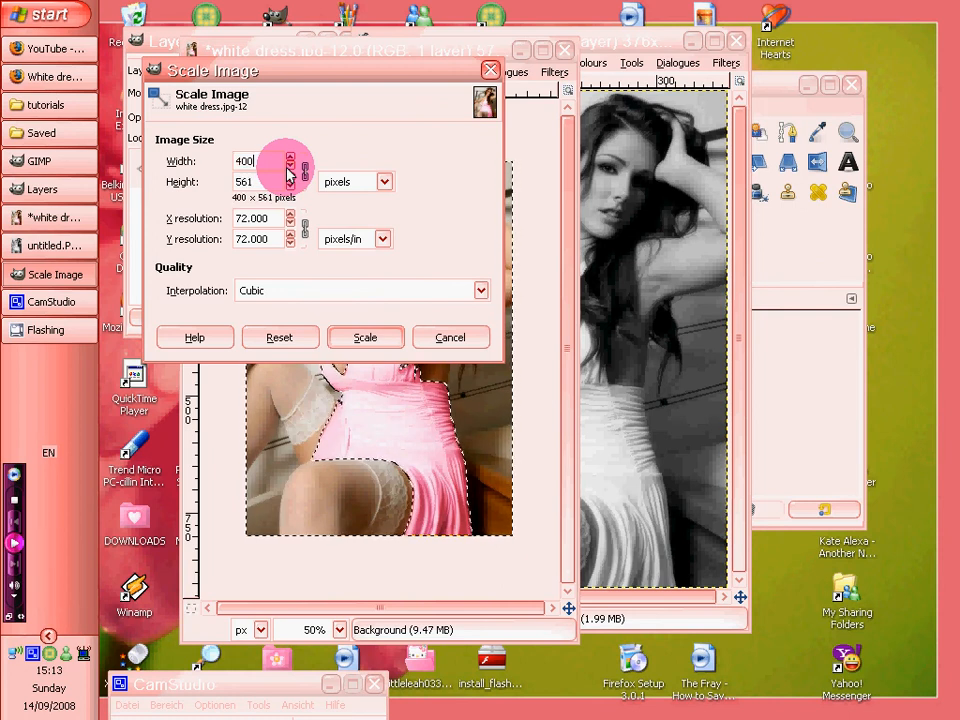
pyautogui.click(364, 336)
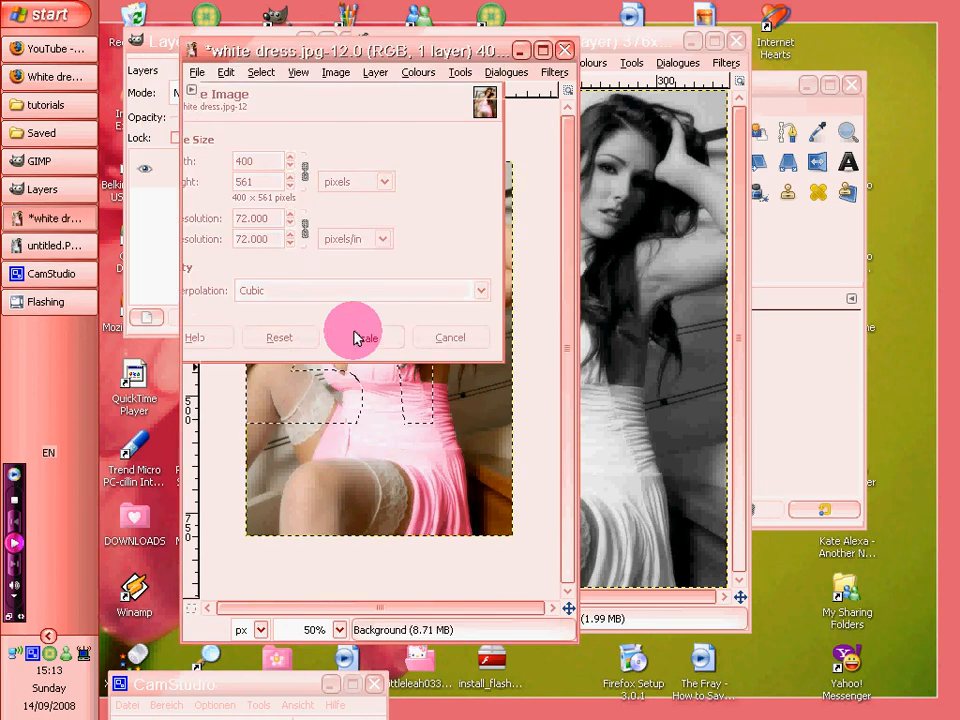
pyautogui.click(260, 72)
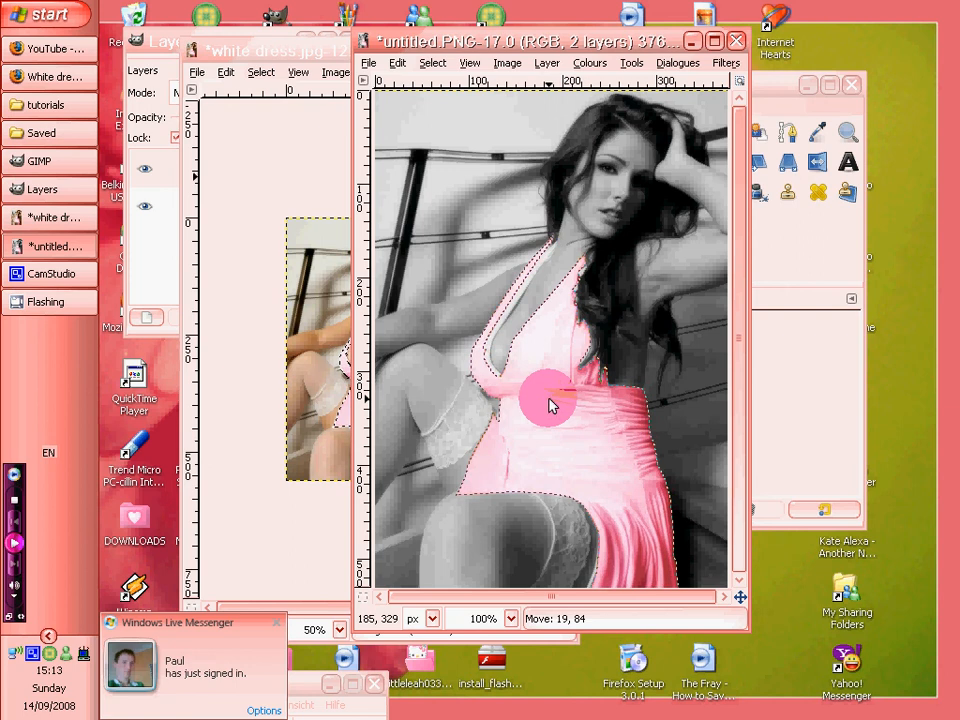
# - Move the pasted pink dress layer so it lines up over the greyscale dress
pyautogui.moveTo(550, 404); pyautogui.dragTo(560, 404)
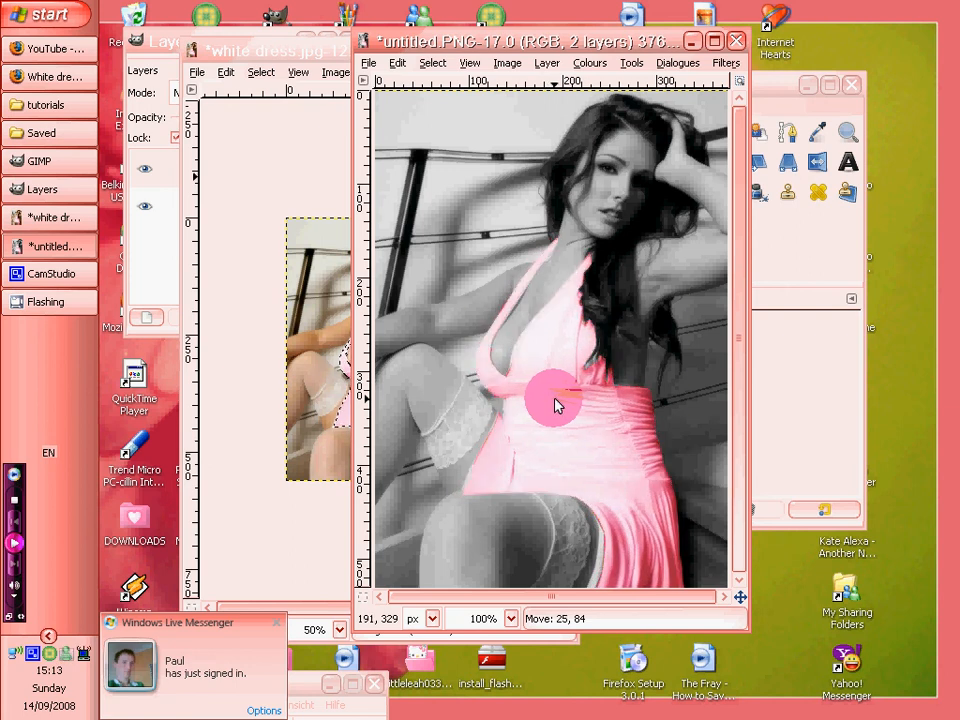
pyautogui.click(470, 62)
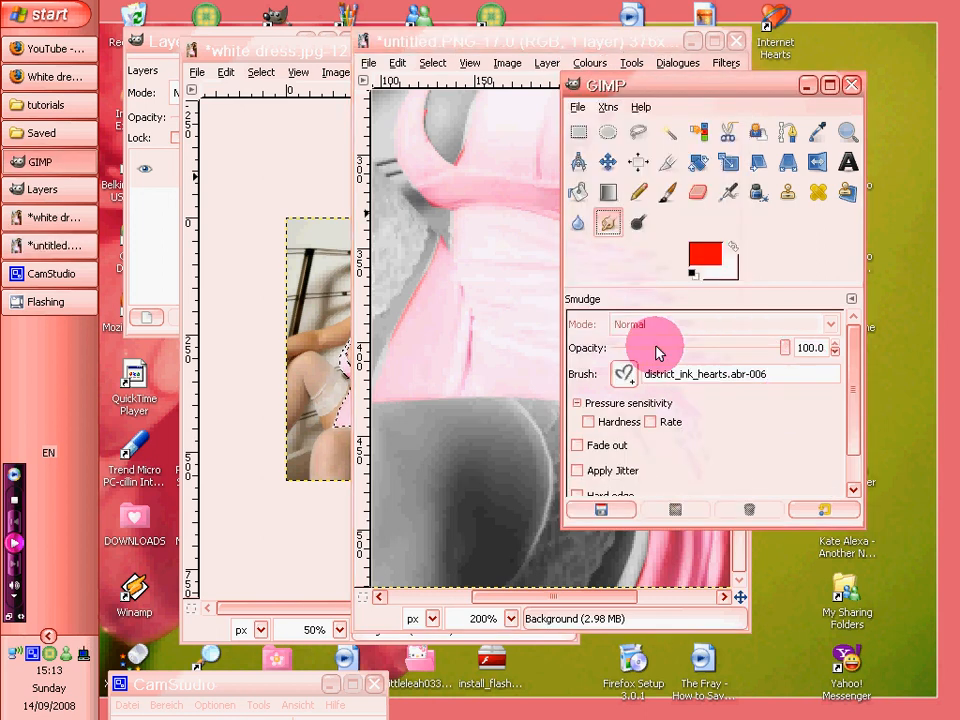
# - Smudge the pink dress edge softly into the greyscale stocking at 200% zoom
pyautogui.click(624, 374)
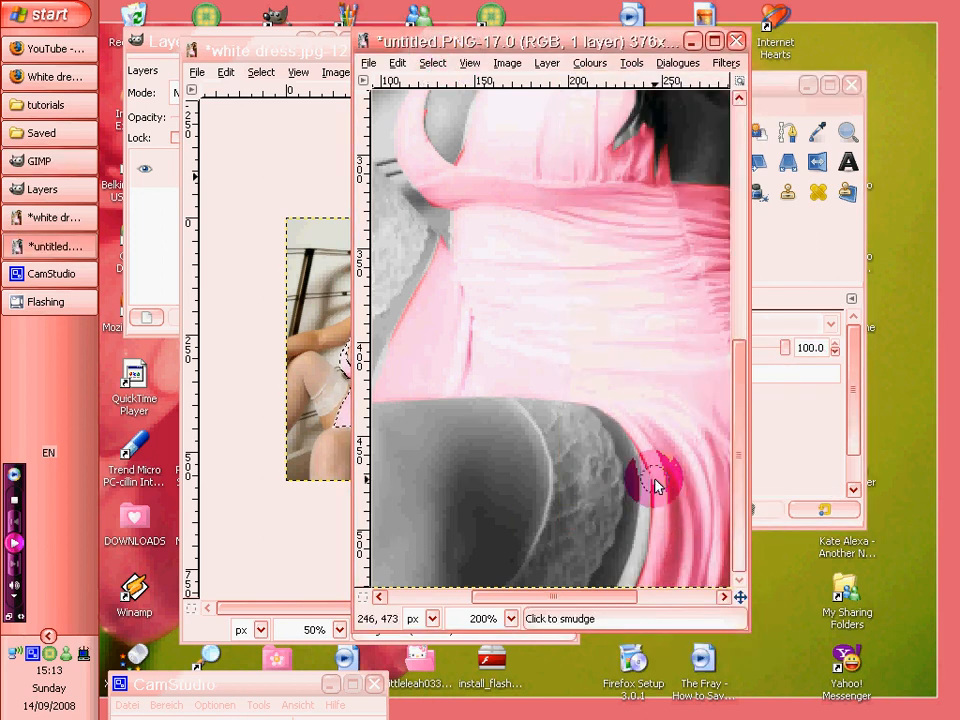
pyautogui.moveTo(656, 486); pyautogui.dragTo(660, 516)
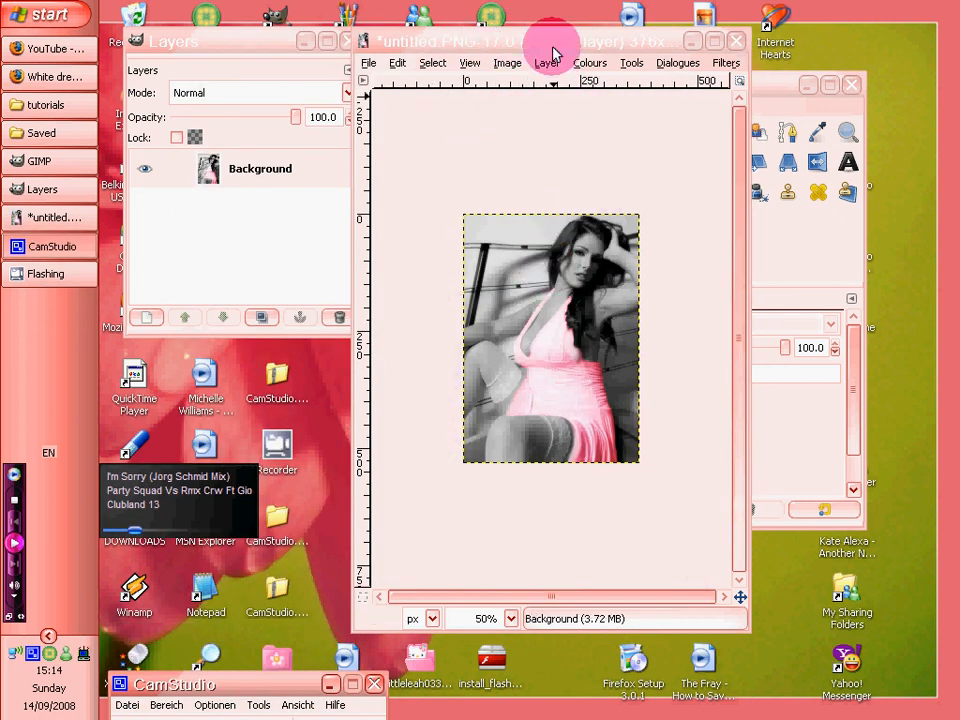
pyautogui.click(488, 618)
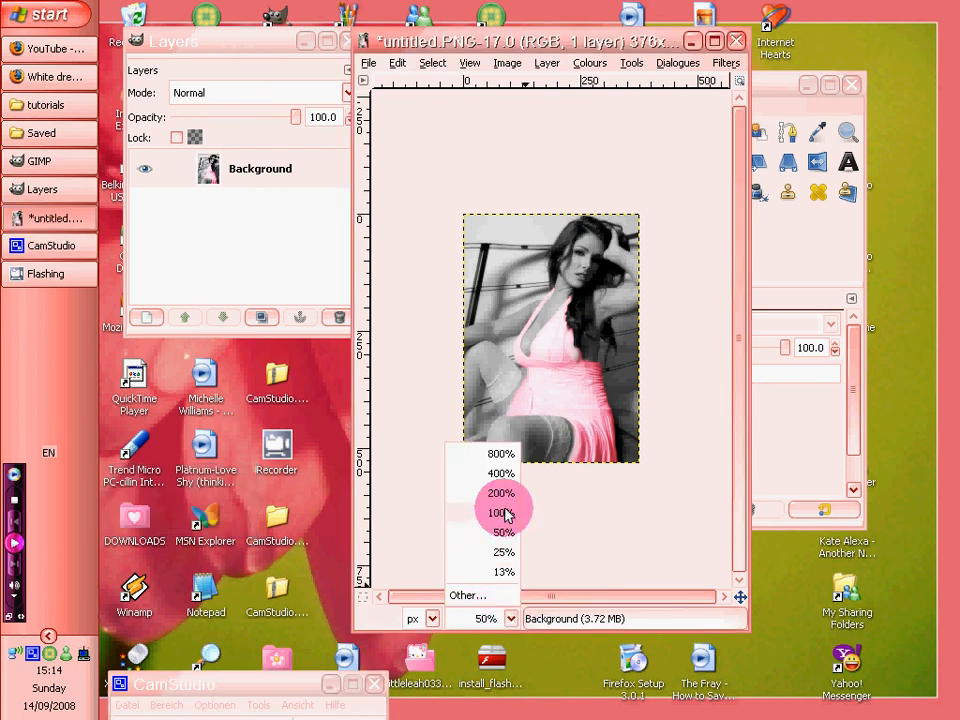
pyautogui.click(496, 512)
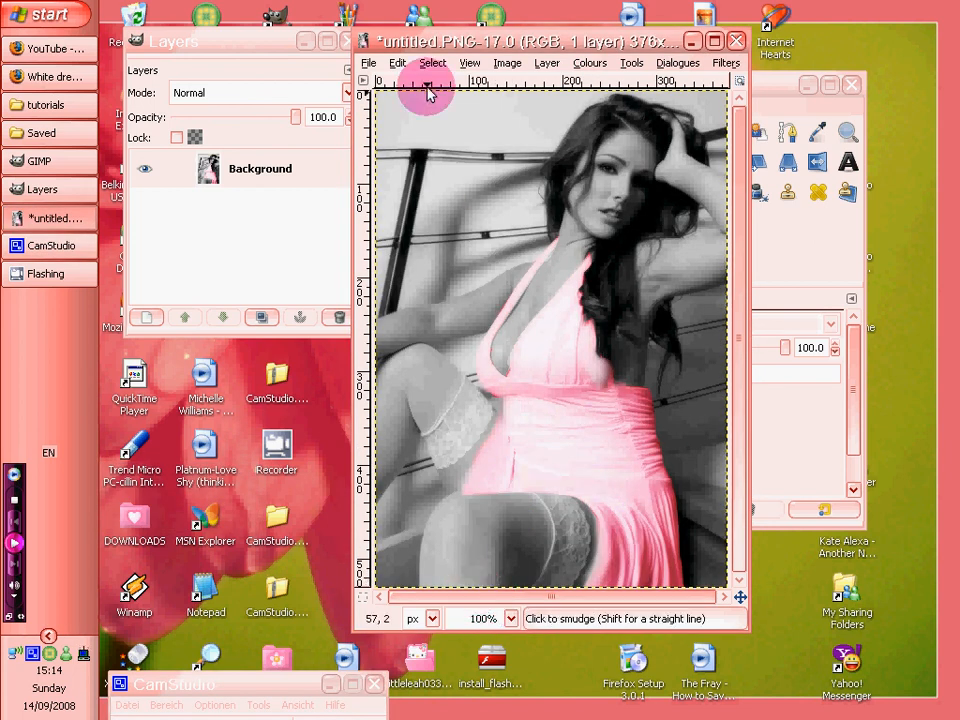